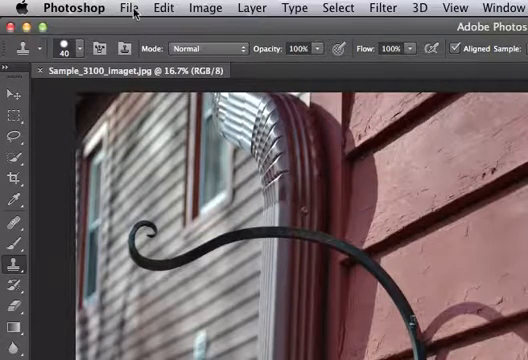
# Step: Open the File menu over the siding and iron hook photo
pyautogui.click(124, 8)
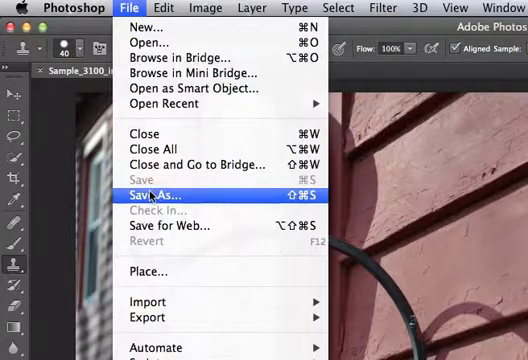
# Step: Bring up the Save As dialog, set to JPEG with Desktop as destination
pyautogui.click(160, 194)
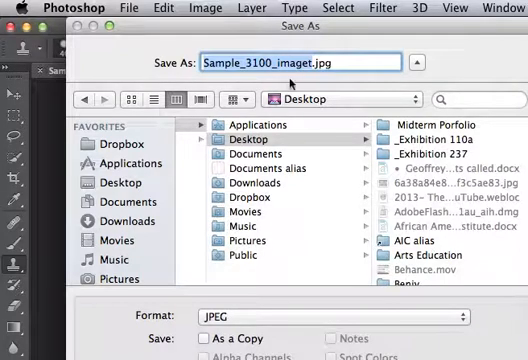
# Step: Save the photo to the Desktop as test.jpg, replacing the existing file
pyautogui.write('test.jpg')
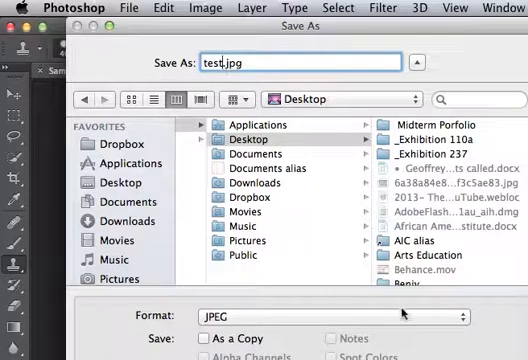
pyautogui.moveTo(400, 312)
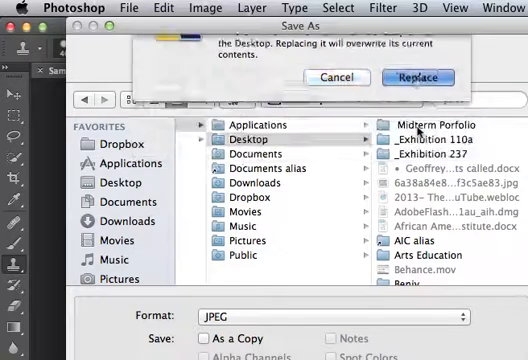
pyautogui.click(418, 76)
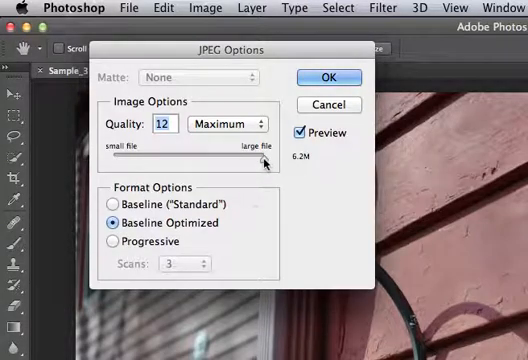
# Step: Lower the JPEG Options quality from 12 to 10 for a smaller file
pyautogui.moveTo(264, 160); pyautogui.dragTo(244, 160)
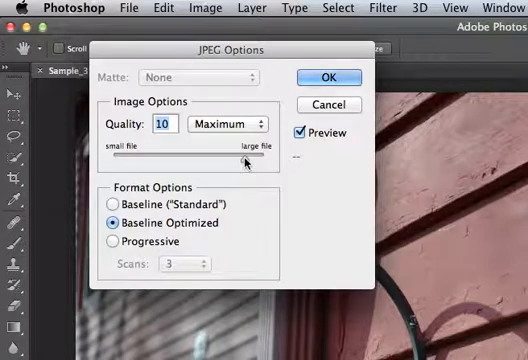